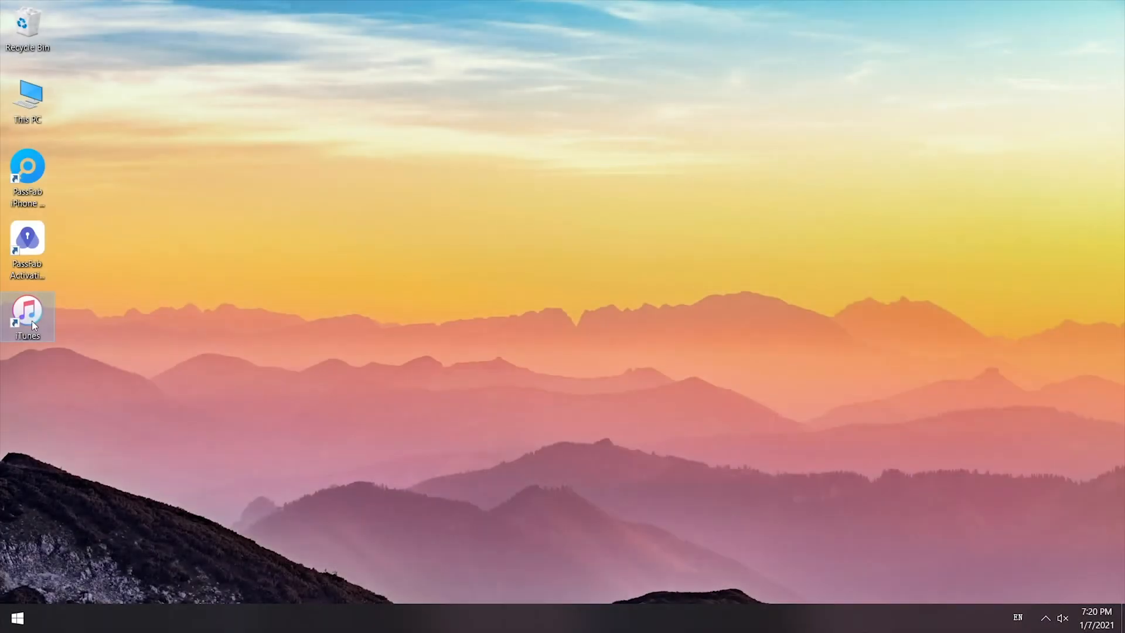
# Launch iTunes and confirm Restore and Update for the locked iPhone 7.
pyautogui.doubleClick(27, 315)
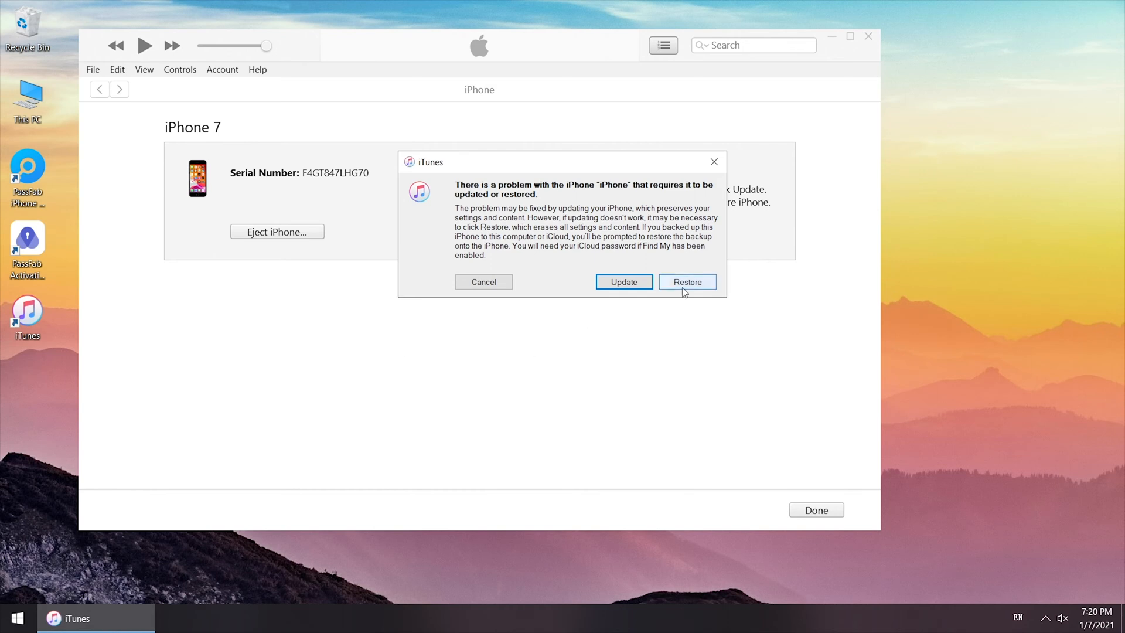
pyautogui.click(686, 281)
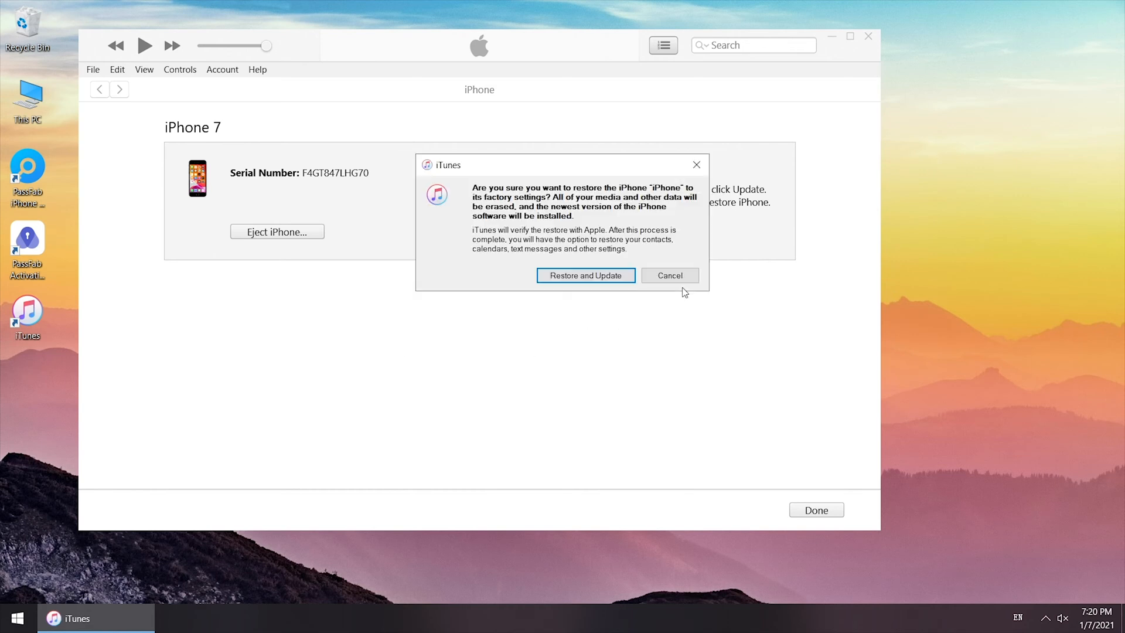
pyautogui.moveTo(585, 275)
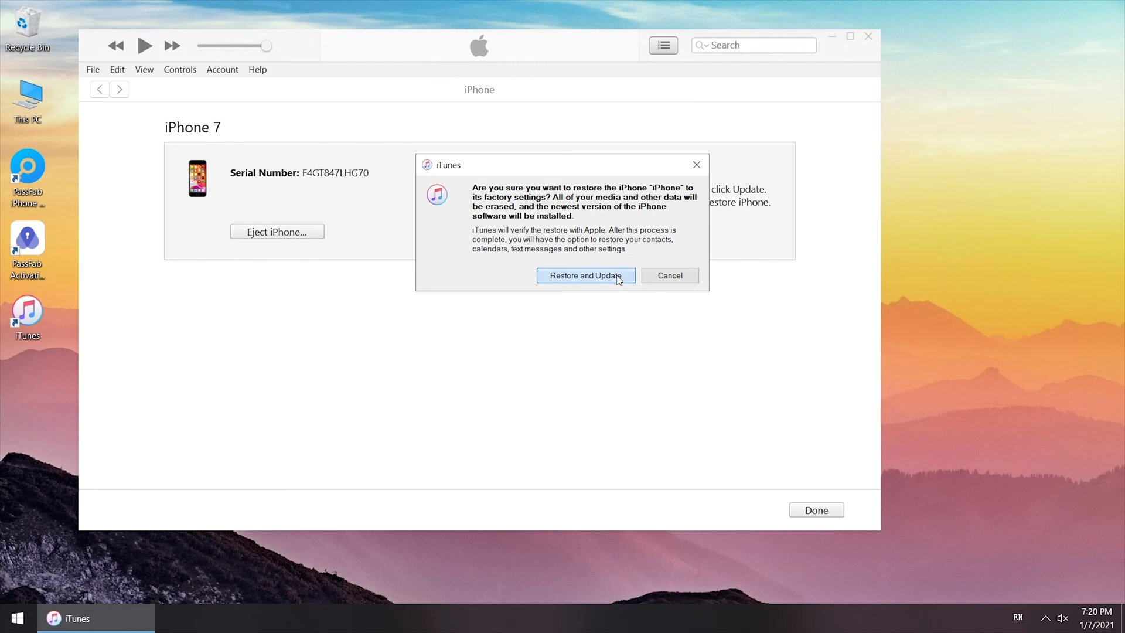
pyautogui.click(585, 274)
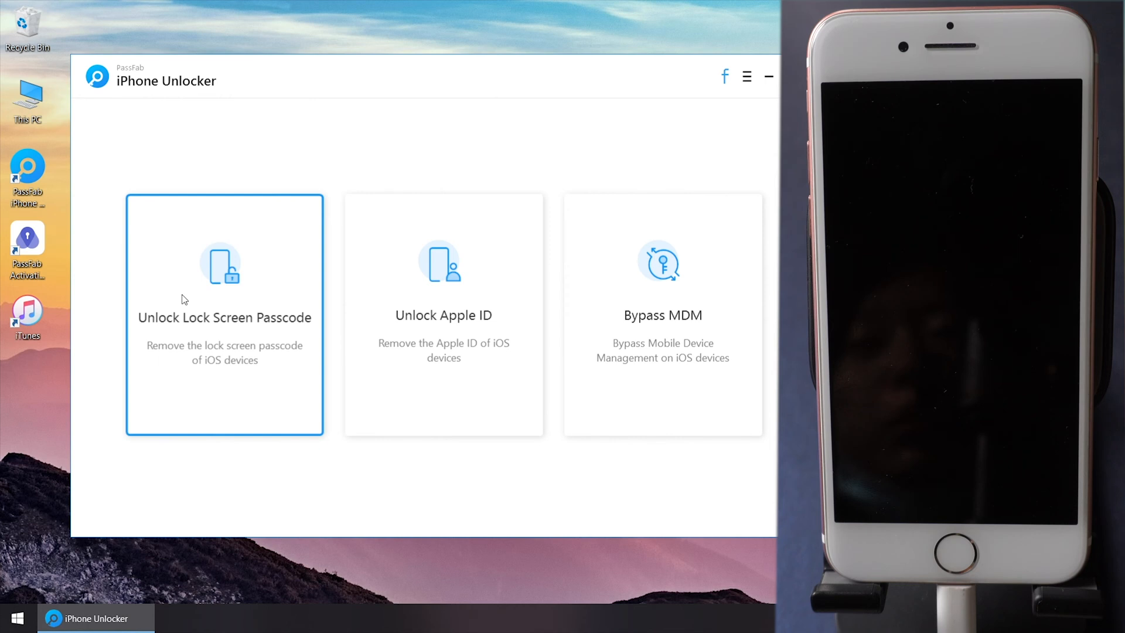
# Choose Unlock Lock Screen Passcode, download the iPhone 7 firmware and start the unlock.
pyautogui.click(224, 315)
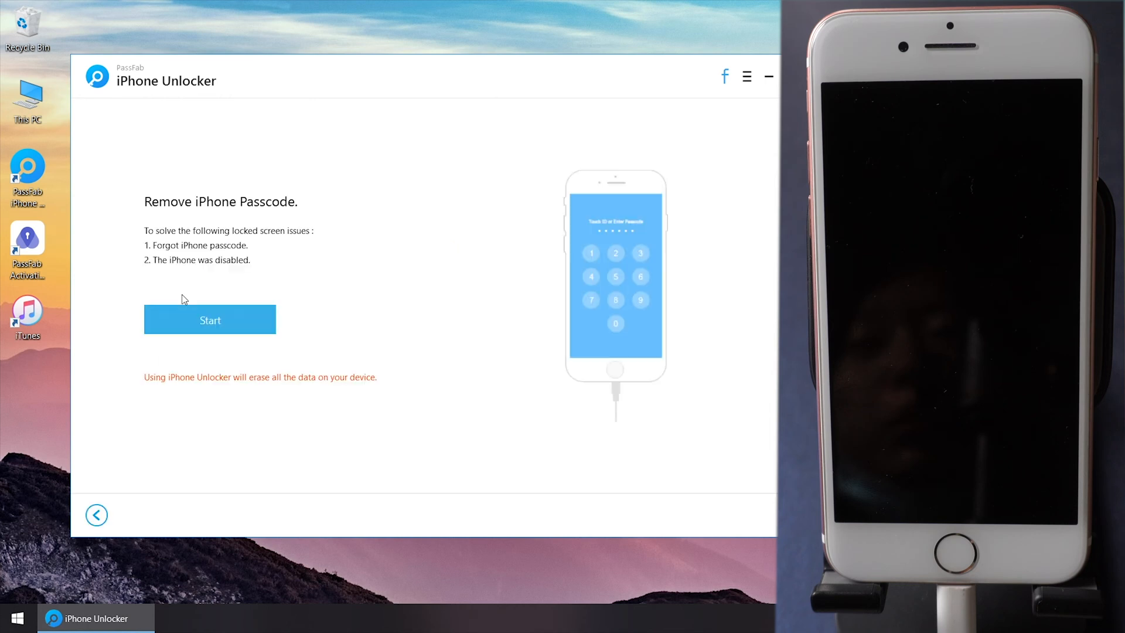
pyautogui.click(209, 319)
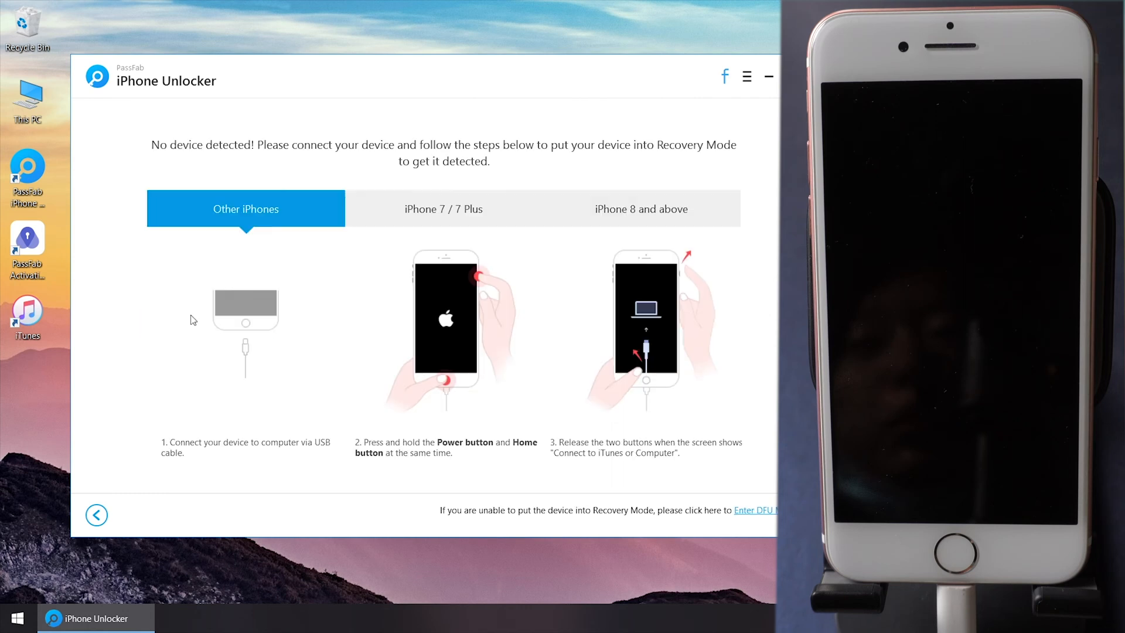
pyautogui.click(443, 208)
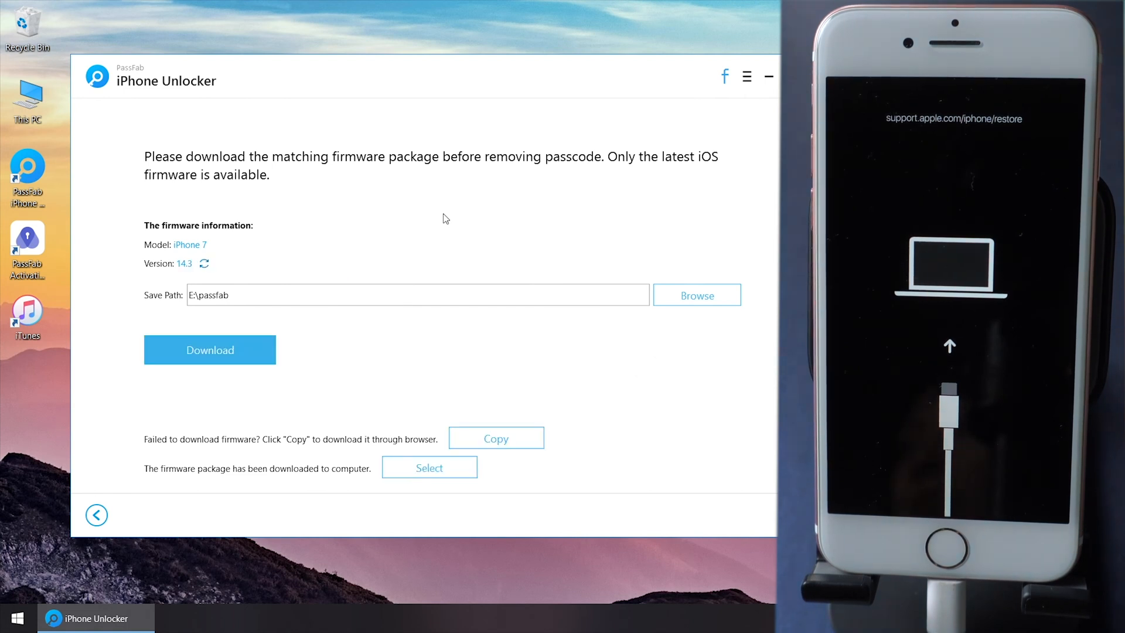
pyautogui.moveTo(253, 349)
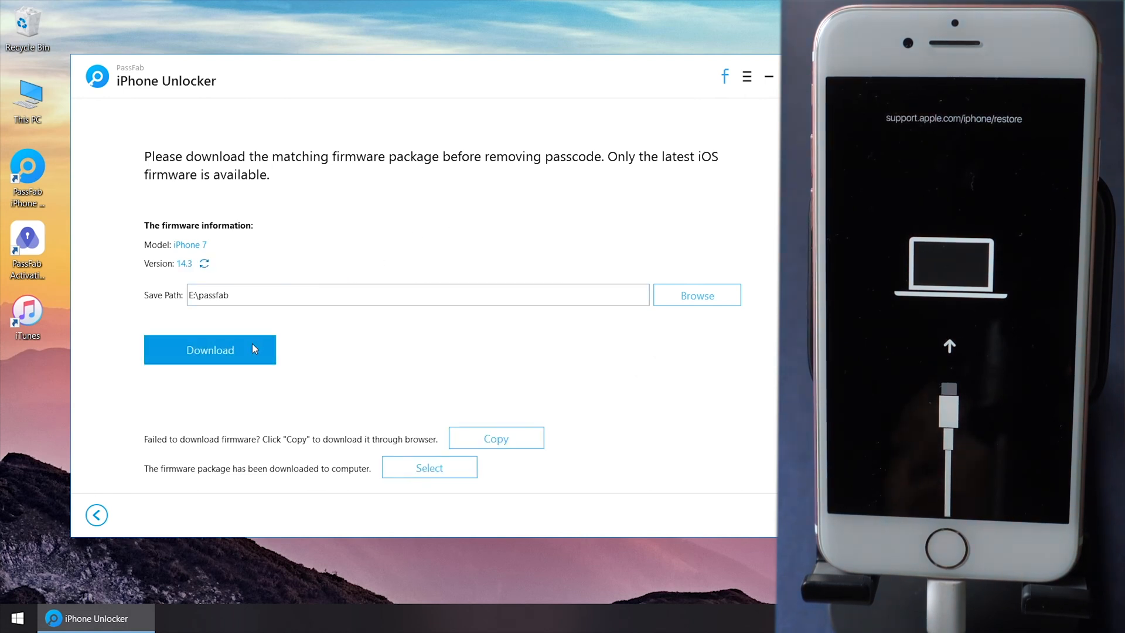
pyautogui.click(210, 349)
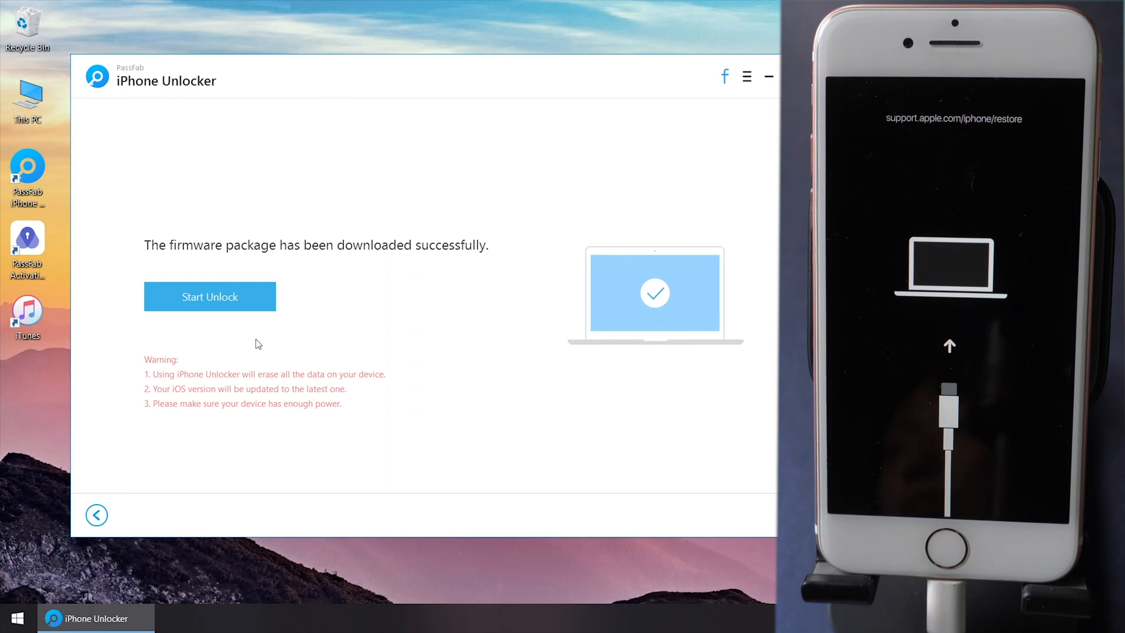
pyautogui.click(210, 296)
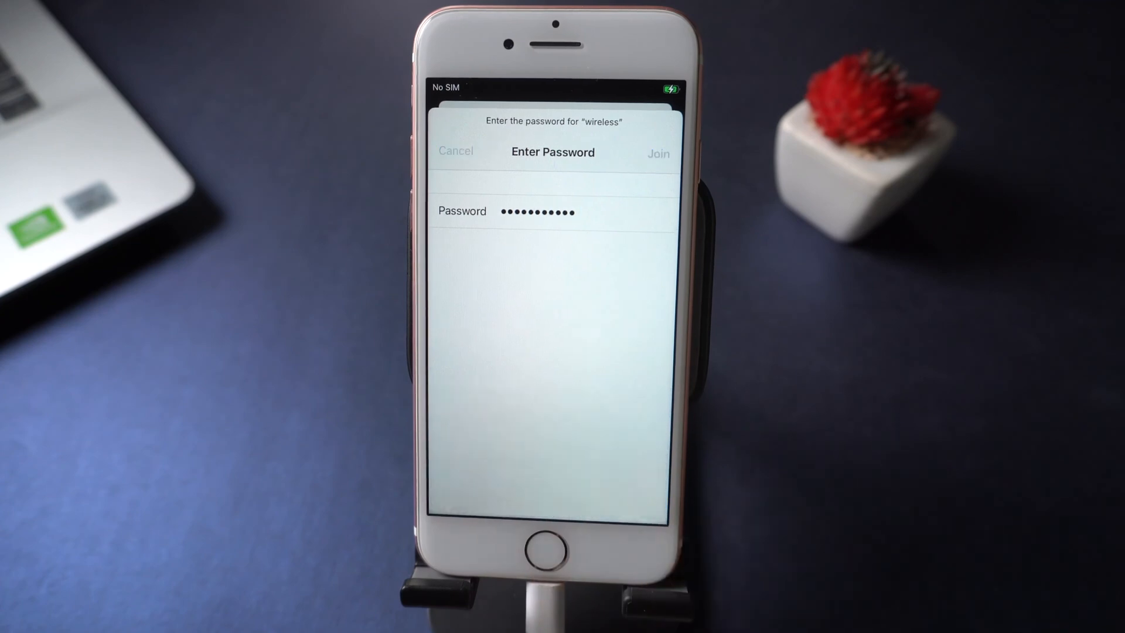
# Join the wireless network on the reset iPhone to reach Activation Lock.
pyautogui.click(455, 151)
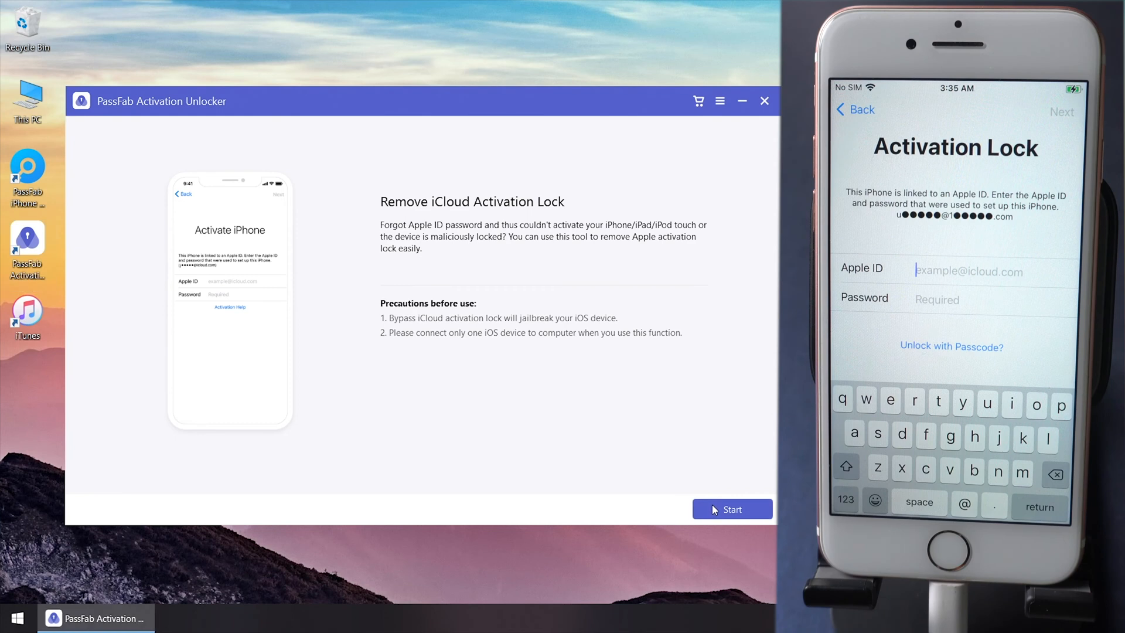
# Accept the agreement and burn the jailbreak environment onto the USB flash drive.
pyautogui.click(731, 508)
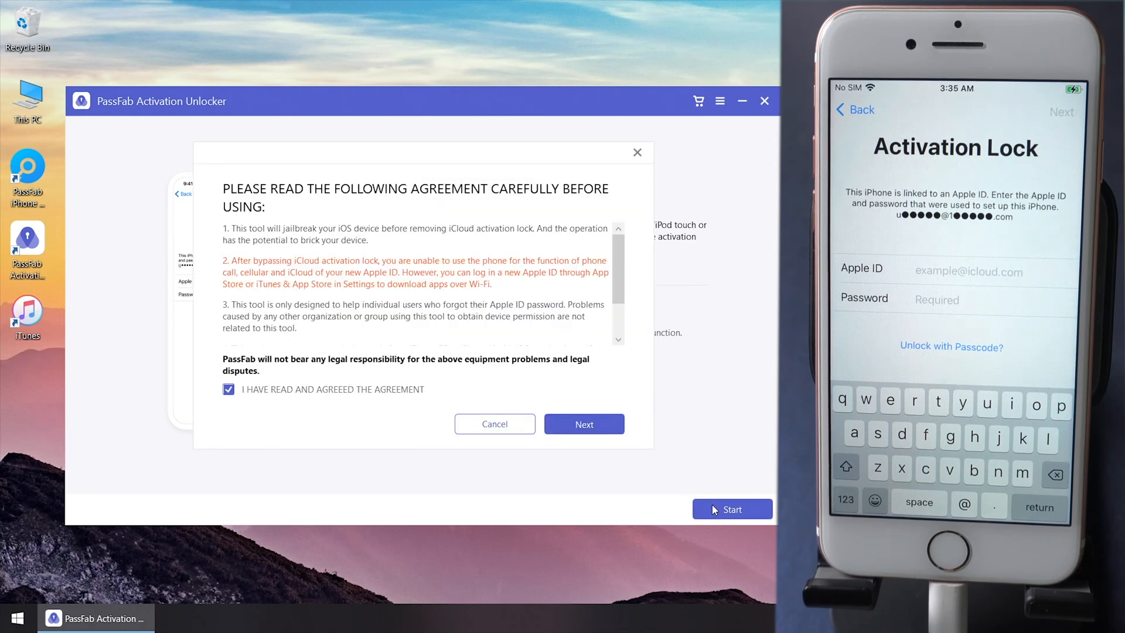
pyautogui.click(583, 423)
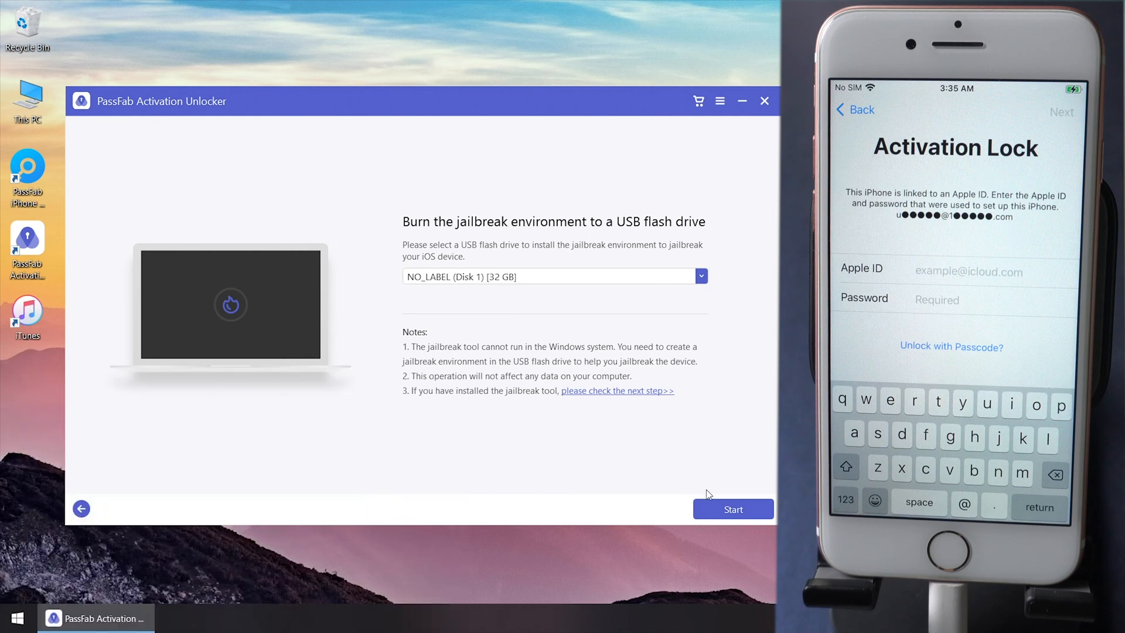
pyautogui.click(732, 509)
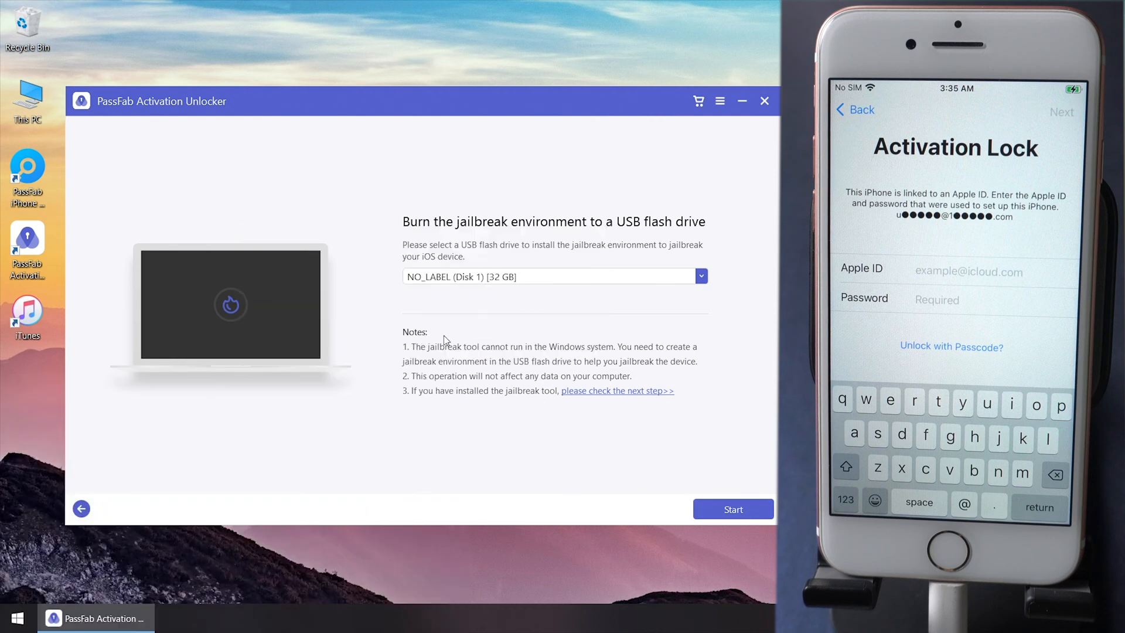
pyautogui.click(731, 509)
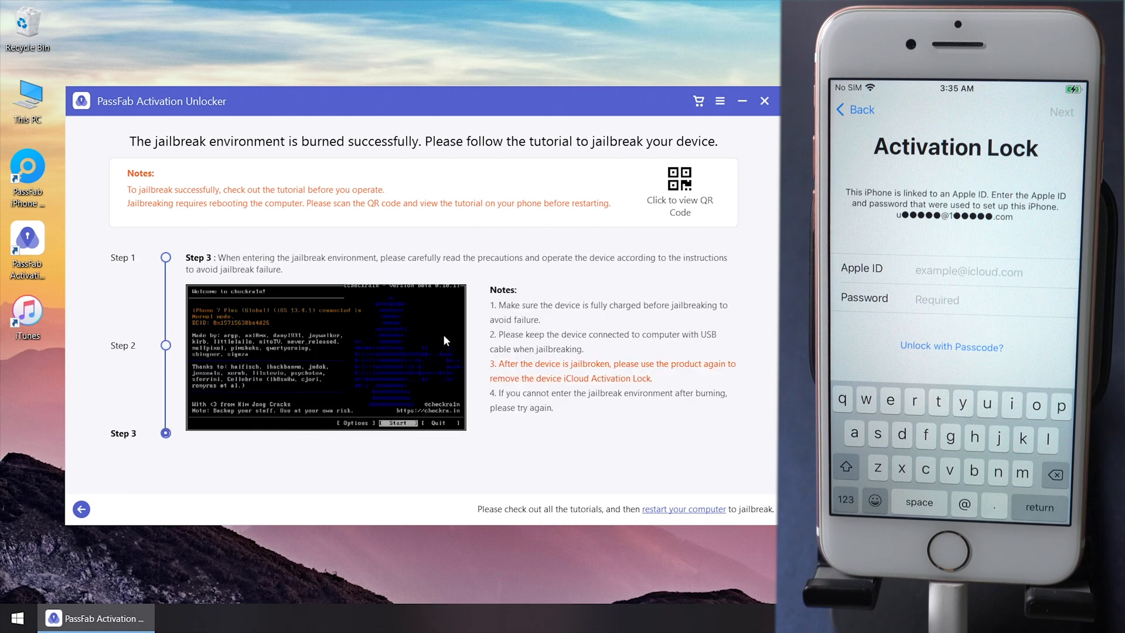
# View and close the jailbreak tutorial QR code, then bring up the Windows power options.
pyautogui.click(679, 178)
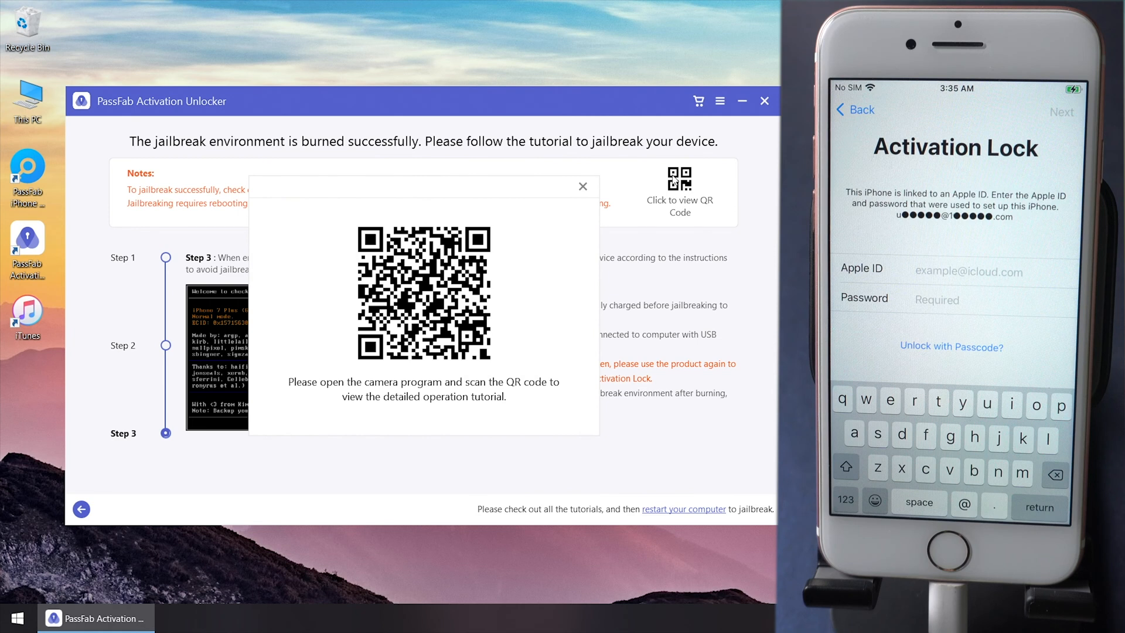
pyautogui.click(582, 186)
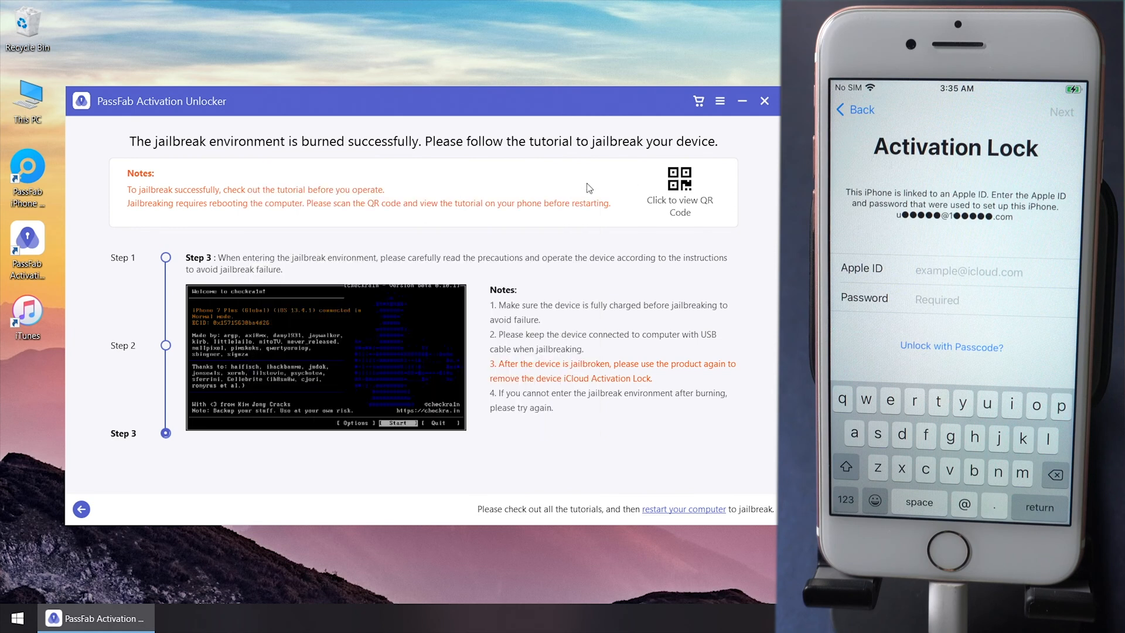
pyautogui.click(15, 618)
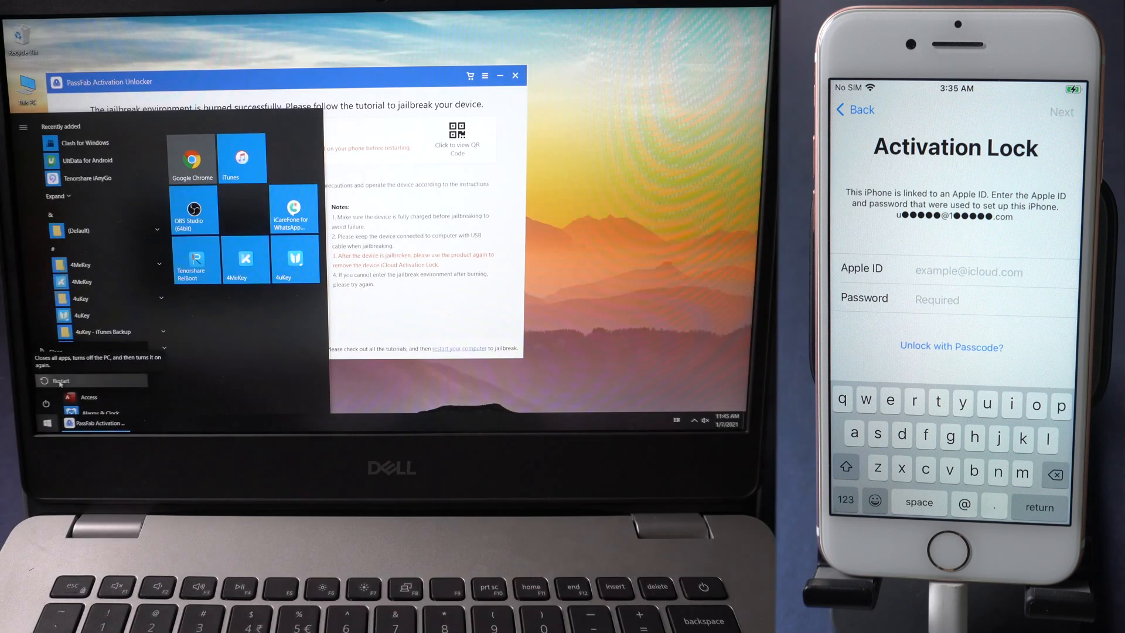
# Restart the laptop and boot from UEFI Kingston DataTraveler 3.0 in the F12 menu.
pyautogui.click(63, 379)
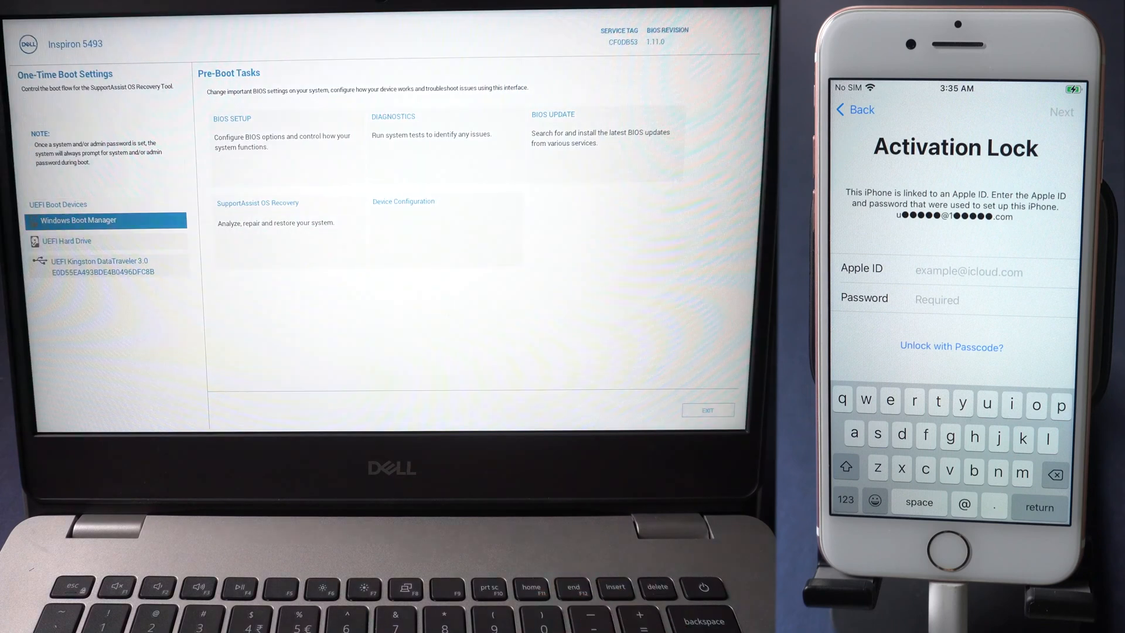
pyautogui.click(105, 266)
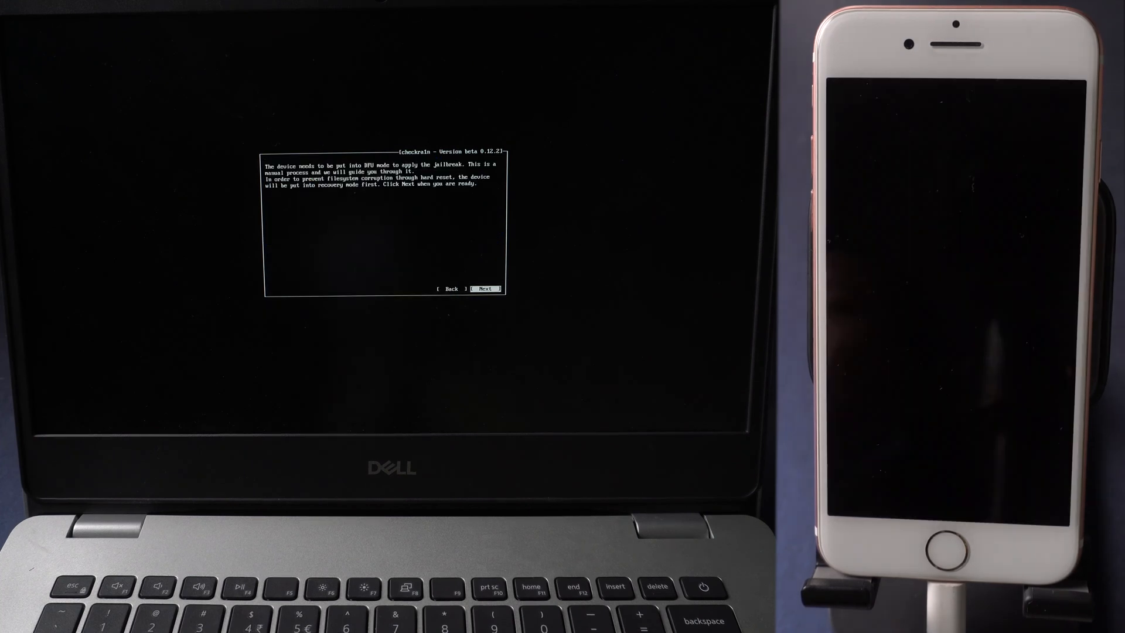
# Put the iPhone into recovery then DFU mode and start the checkra1n jailbreak.
pyautogui.click(490, 289)
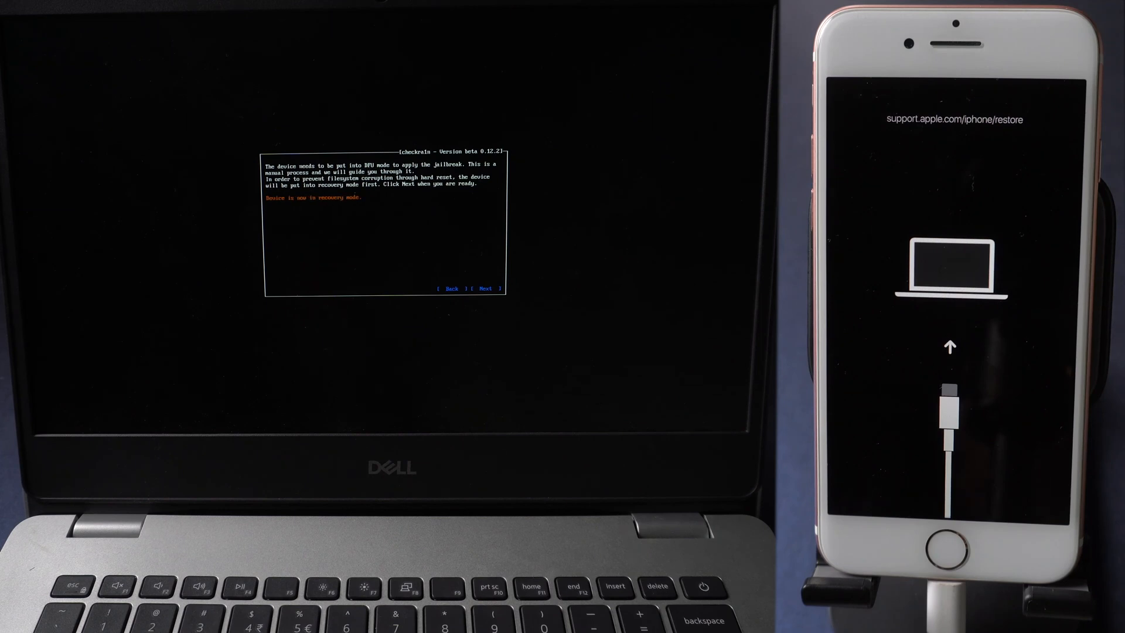
pyautogui.click(485, 288)
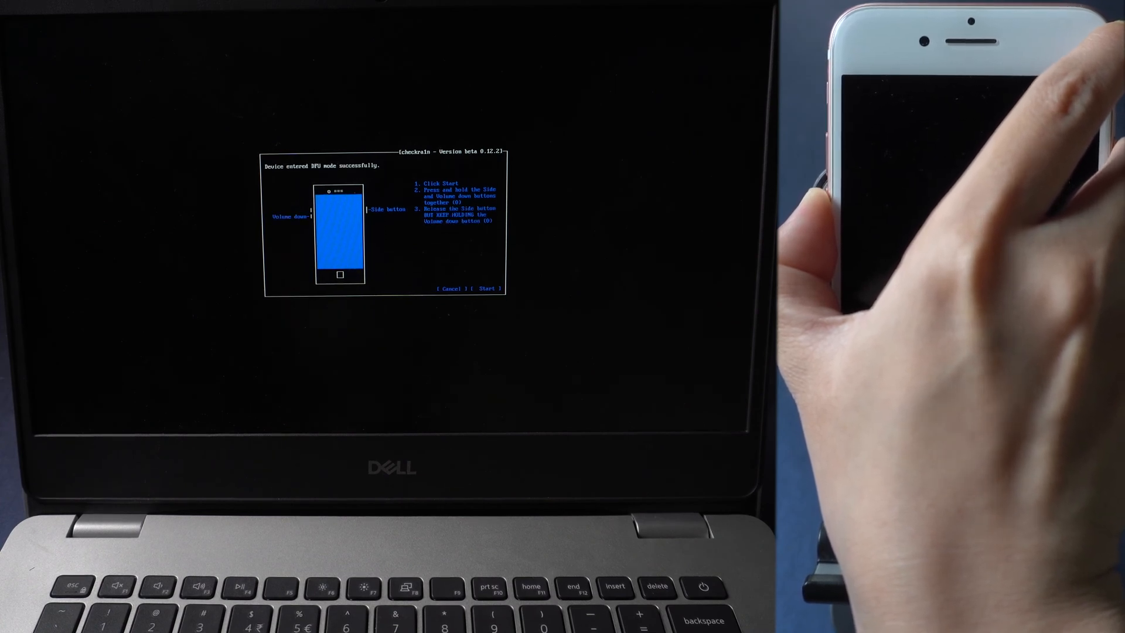
pyautogui.click(486, 288)
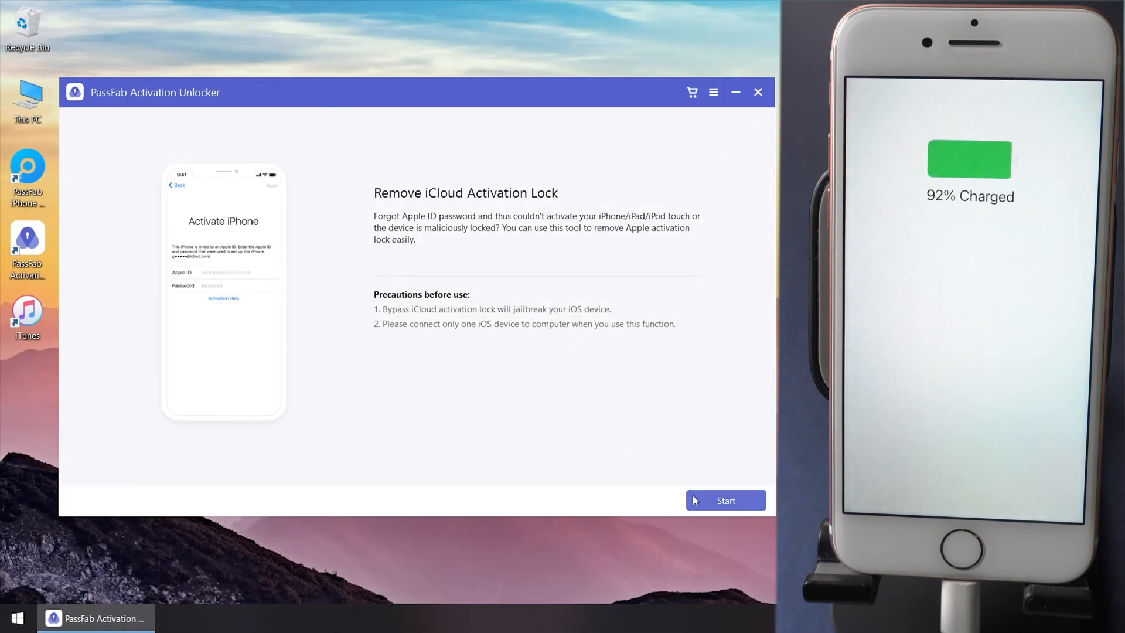
# Confirm the iPhone 7 device information and start removing the iCloud activation lock.
pyautogui.click(725, 500)
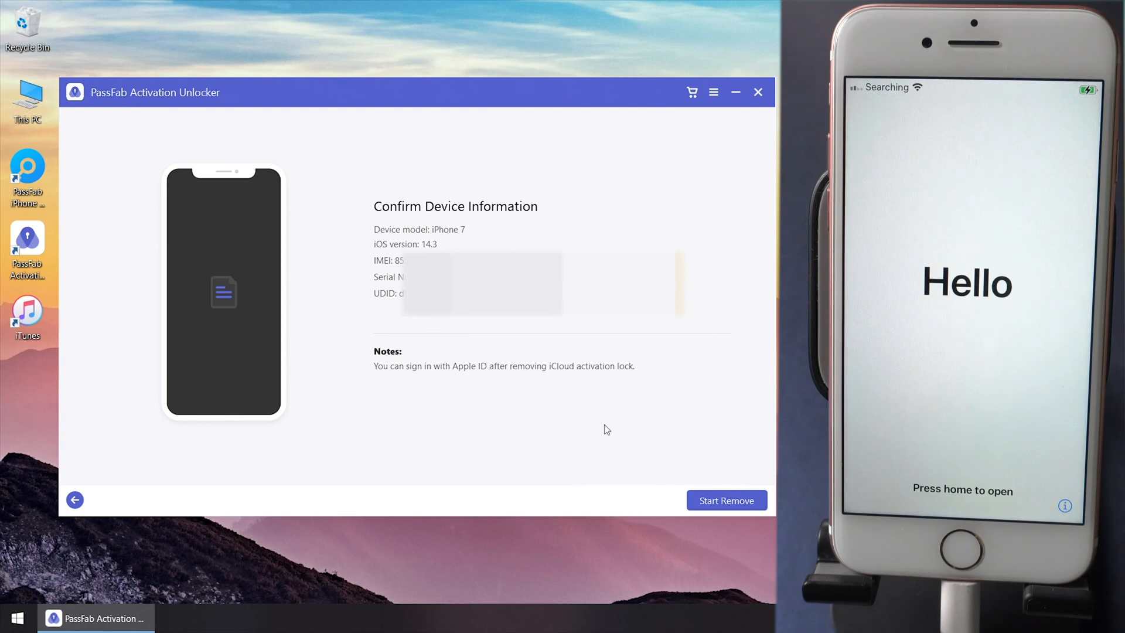
pyautogui.click(725, 500)
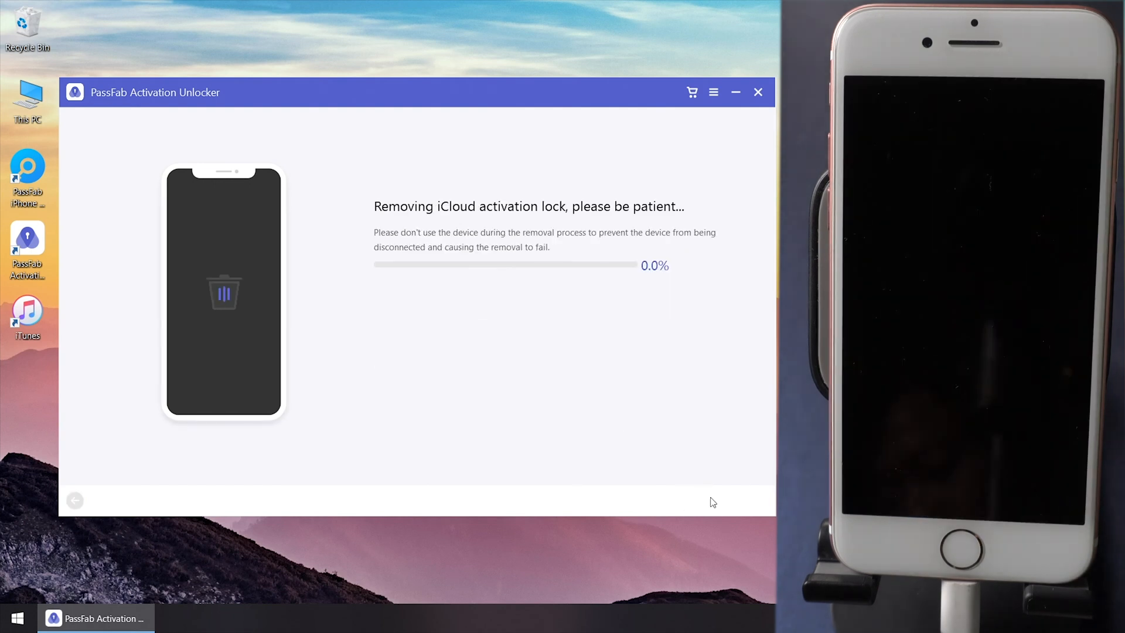